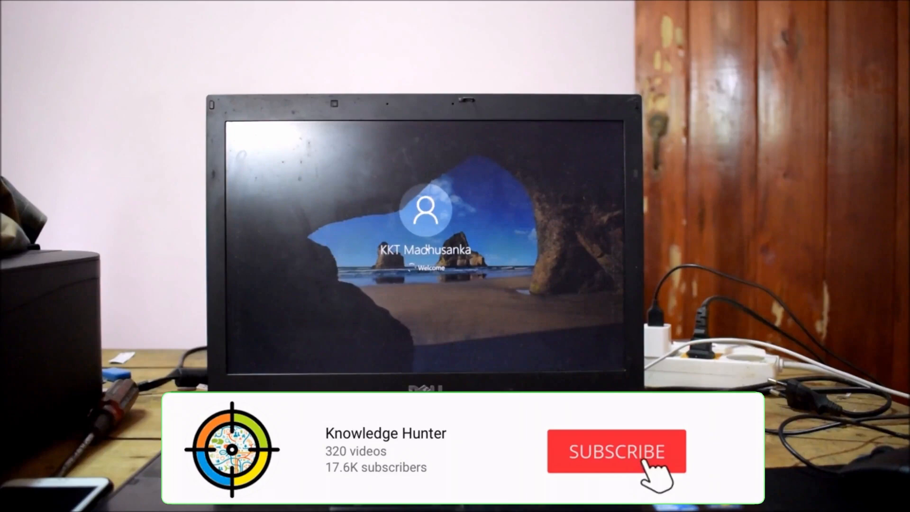
# Click once while the Welcome screen loads until the beach-wallpaper desktop with file icons appears.
pyautogui.click(615, 452)
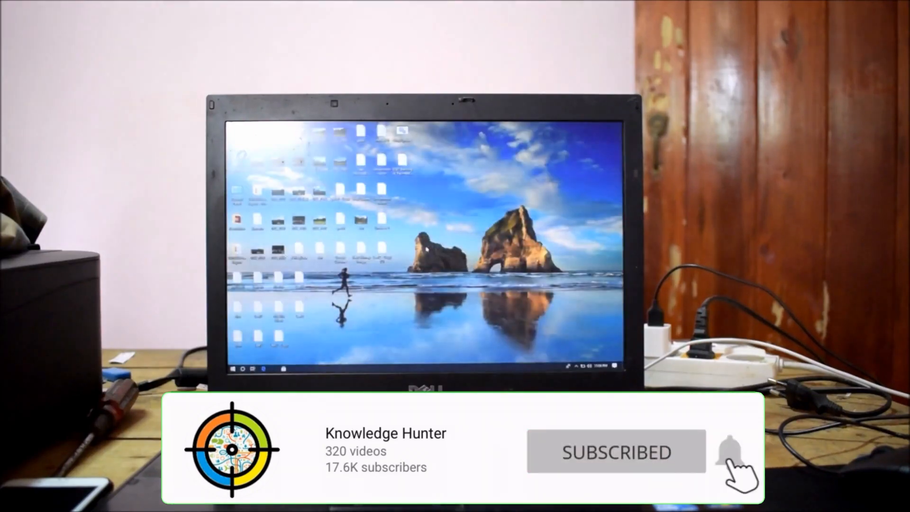